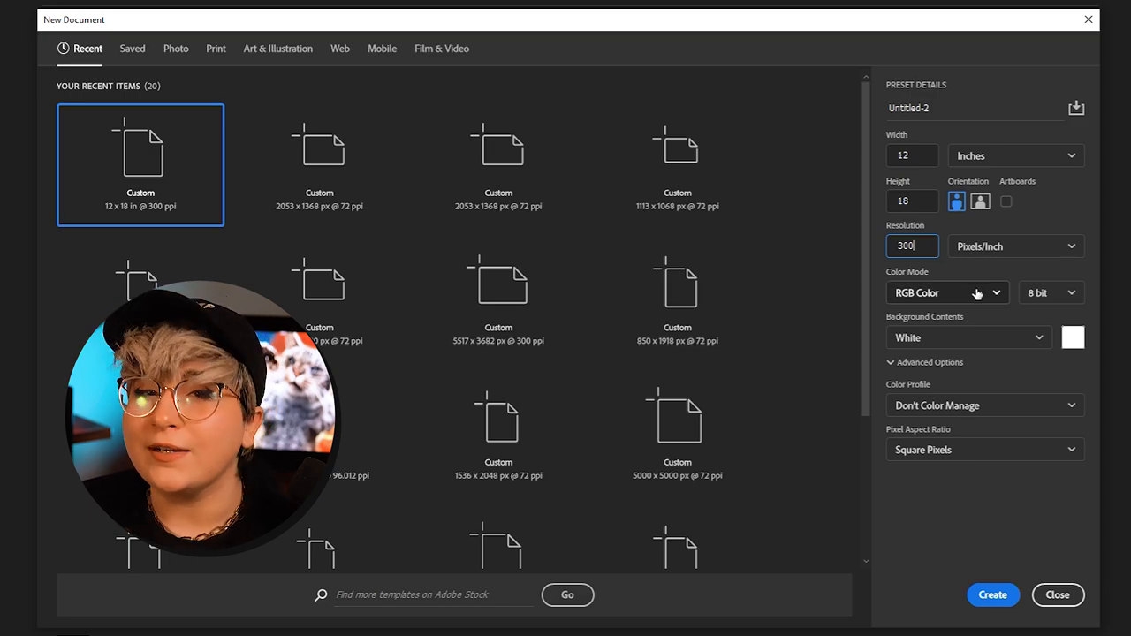
- Confirm RGB Color mode and create the 12x18 inch, 300 ppi document
{"action": "left_click", "coordinate": [947, 292]}
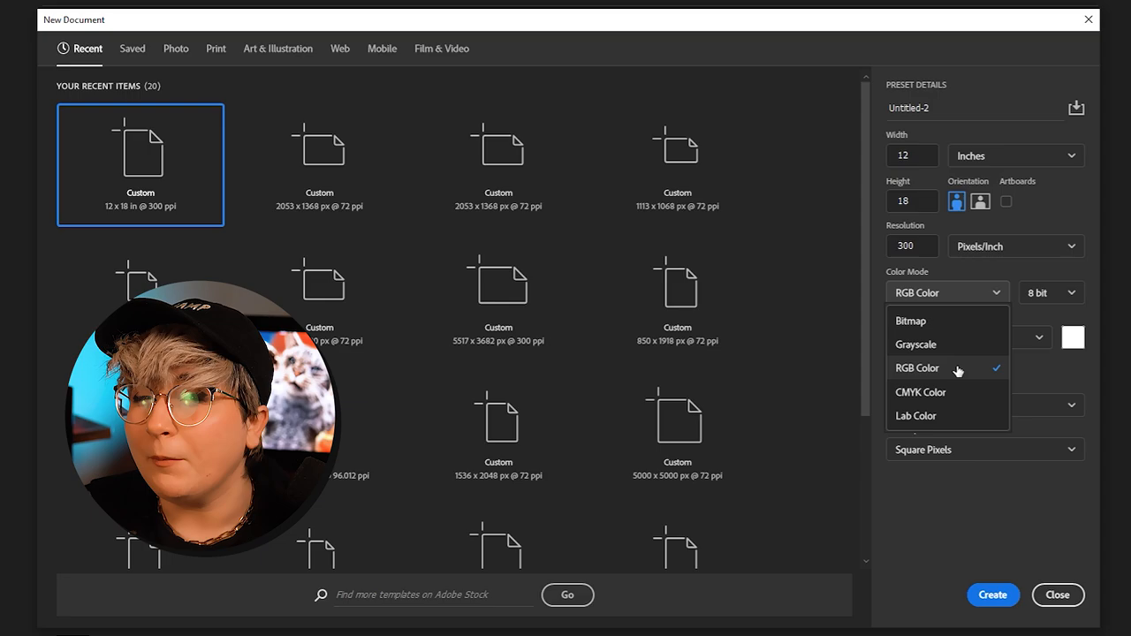
{"action": "left_click", "coordinate": [917, 368]}
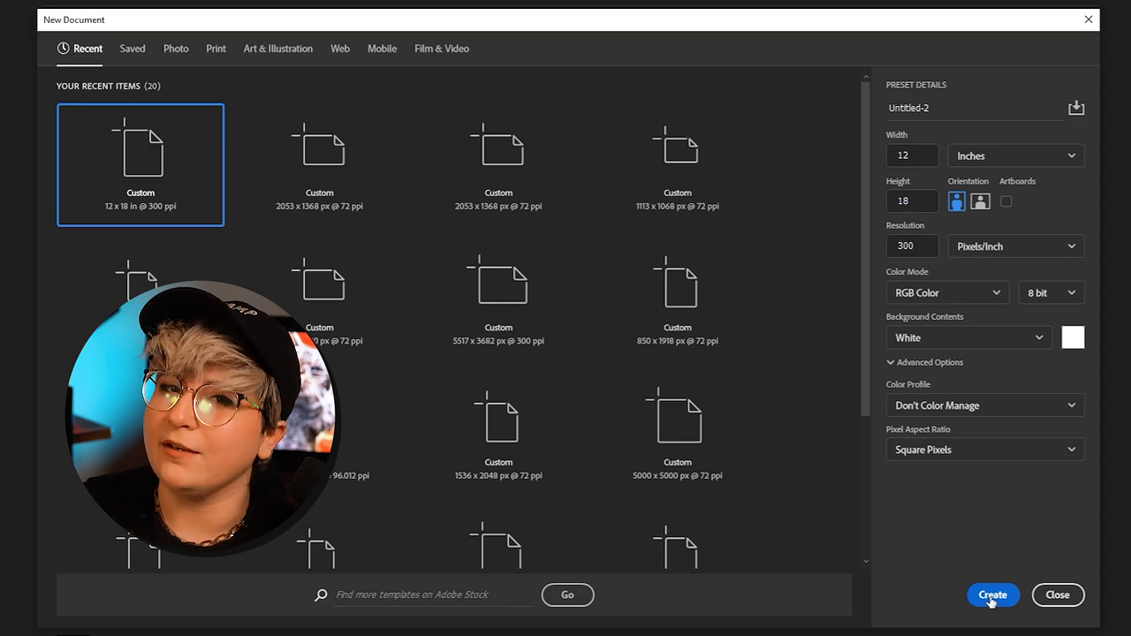
{"action": "left_click", "coordinate": [993, 595]}
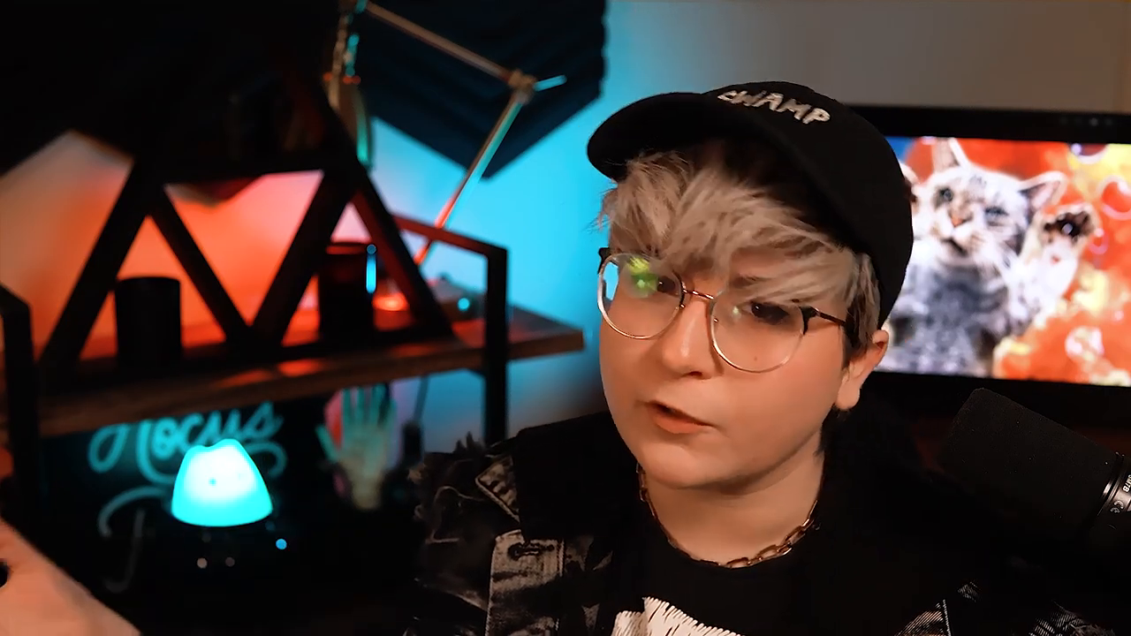